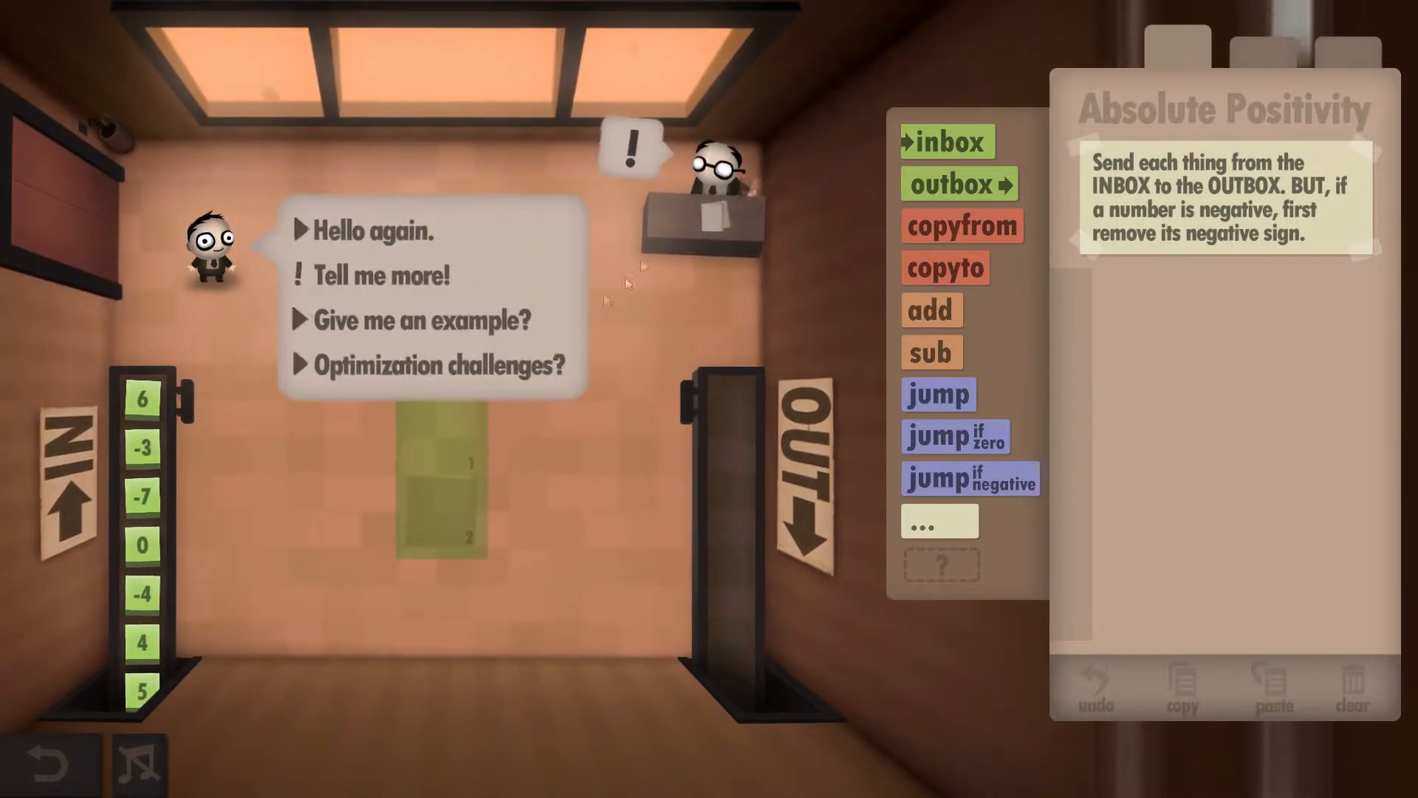
Dismiss the boss's dialogue to reveal the empty Absolute Positivity program area
{"action": "left_click", "coordinate": [435, 363]}
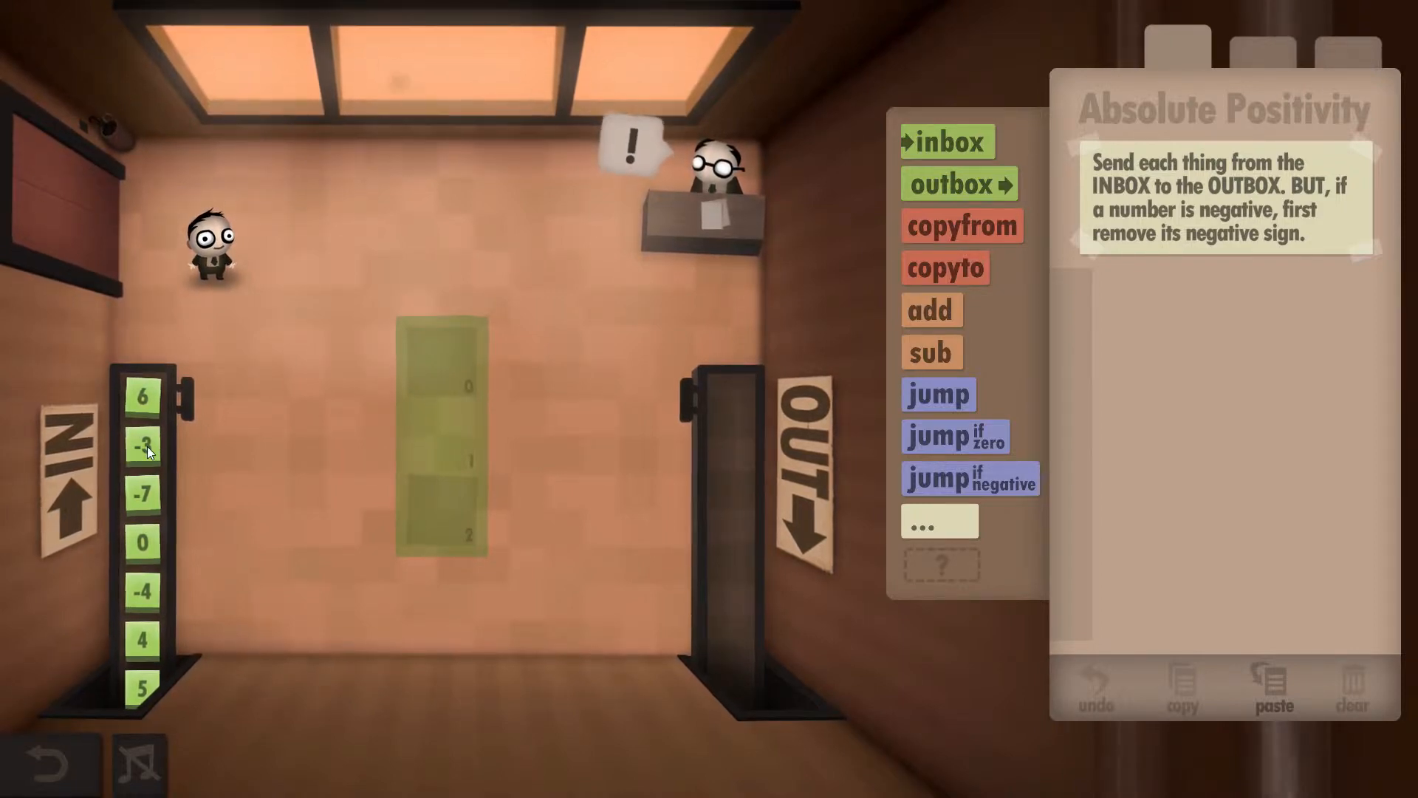
{"action": "mouse_move", "coordinate": [716, 434]}
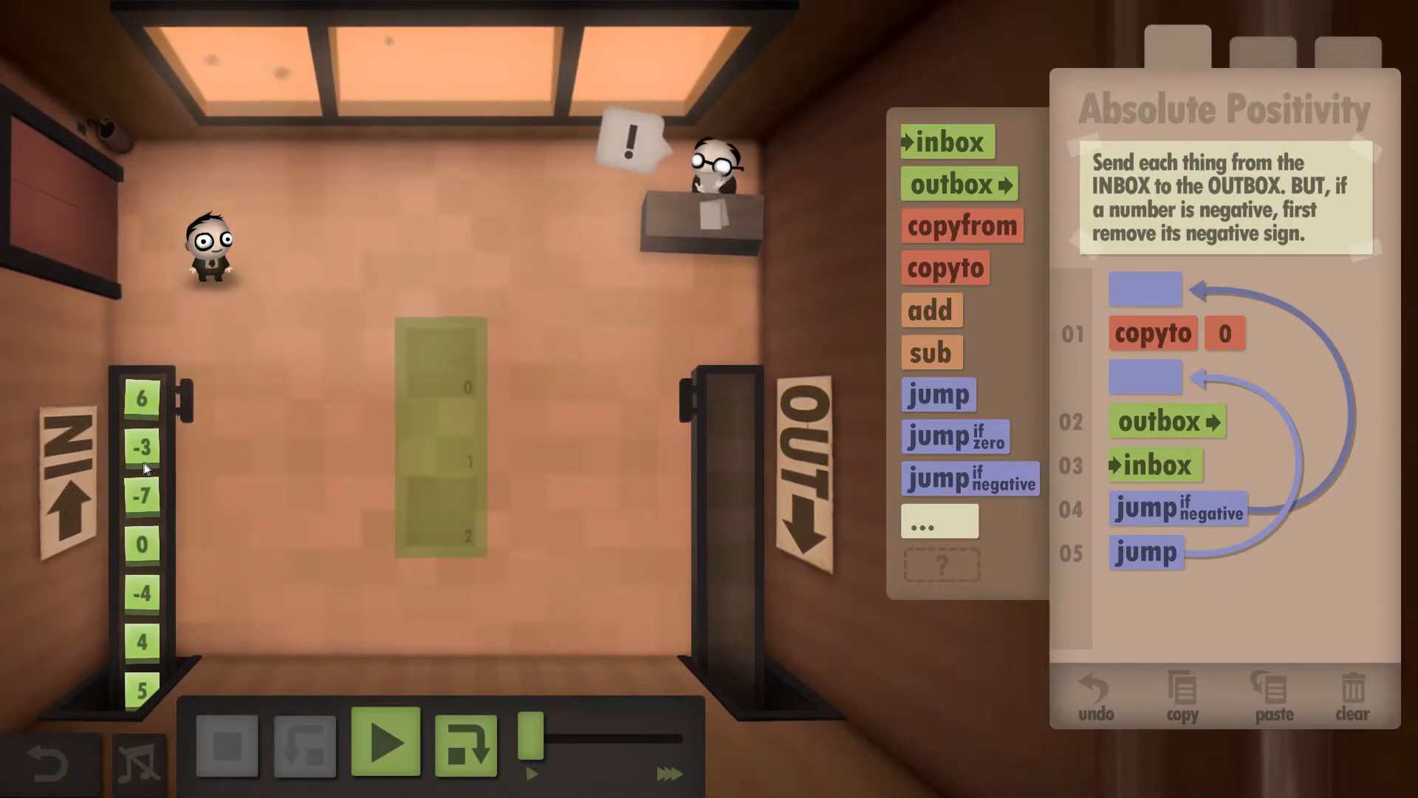
{"action": "mouse_move", "coordinate": [452, 353]}
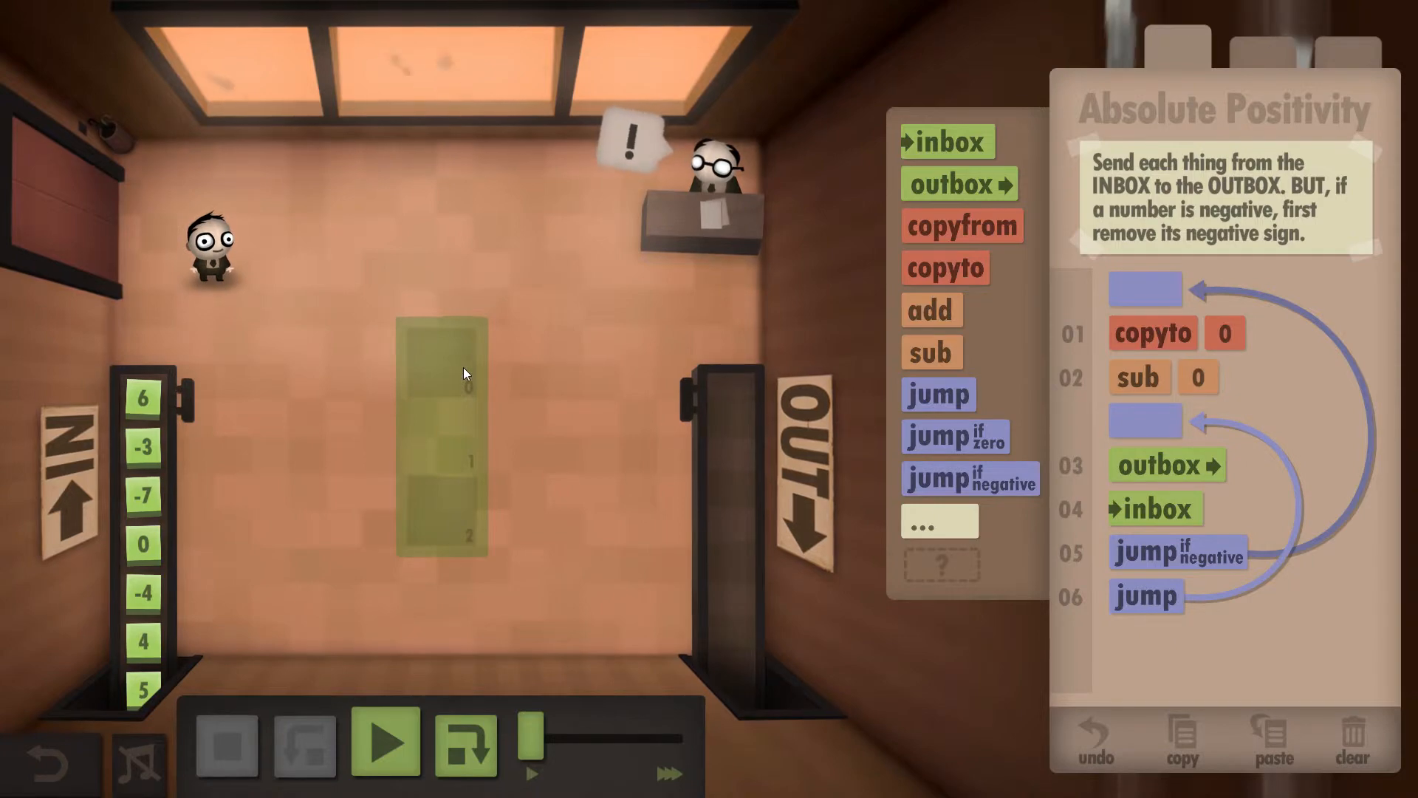
{"action": "mouse_move", "coordinate": [436, 285]}
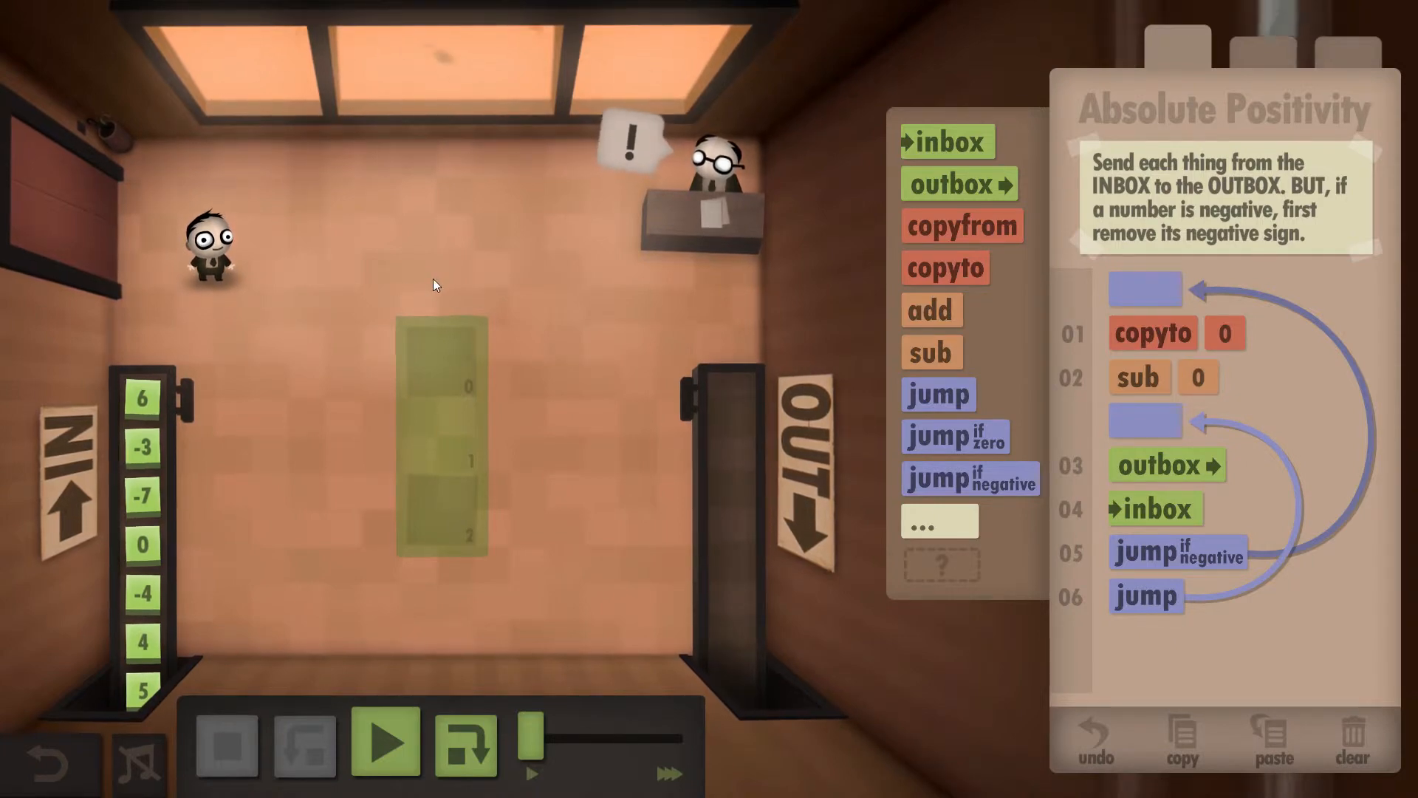
{"action": "mouse_move", "coordinate": [477, 350]}
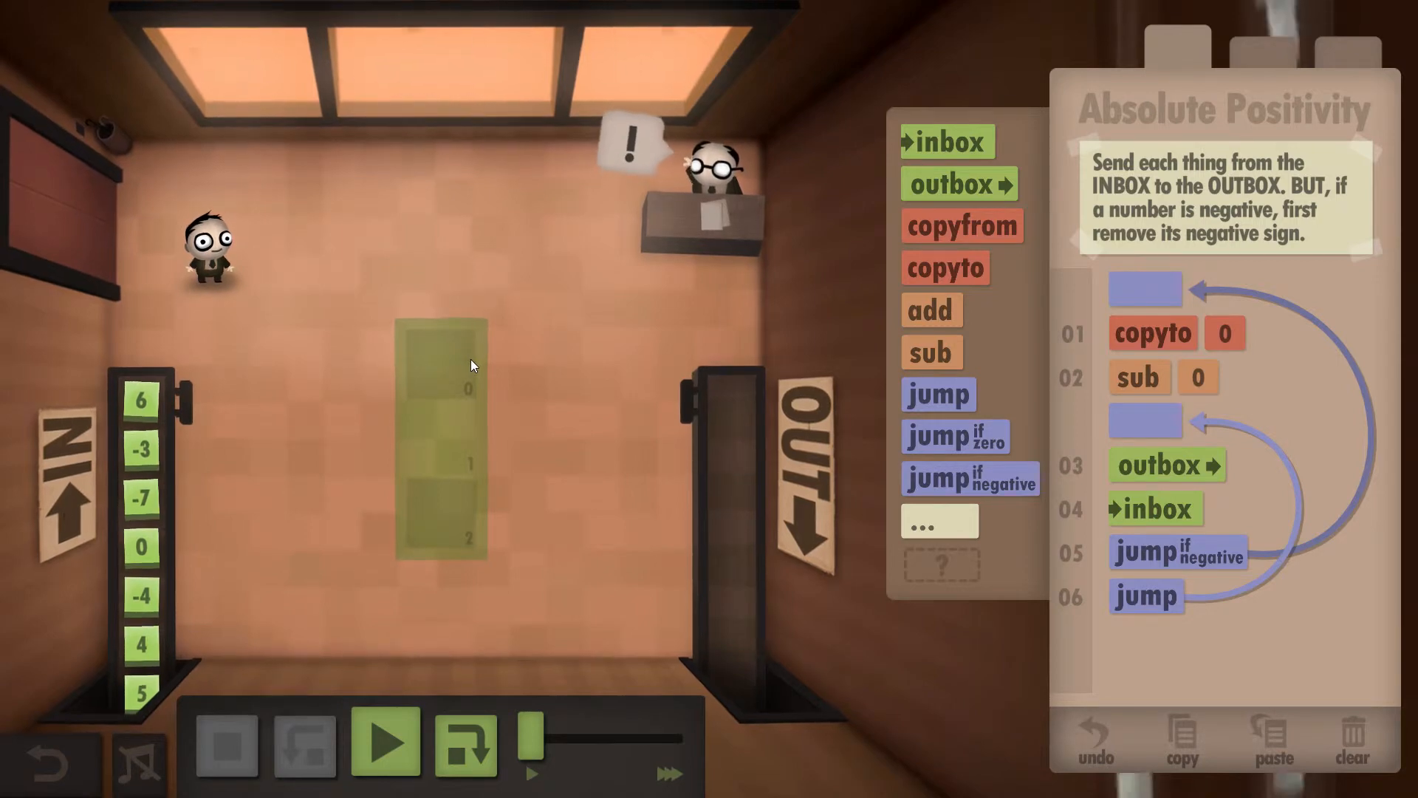
{"action": "mouse_move", "coordinate": [501, 295]}
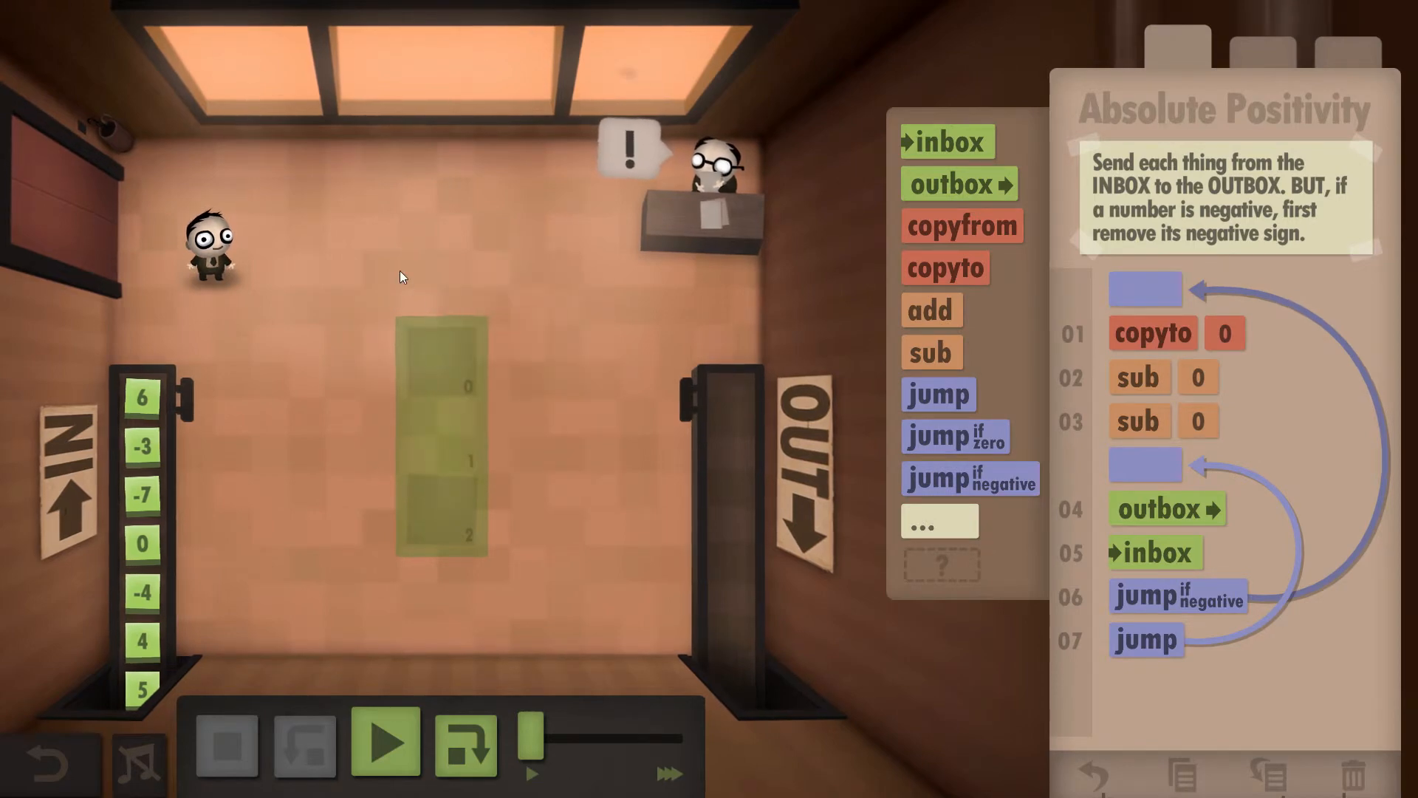
{"action": "mouse_move", "coordinate": [499, 345]}
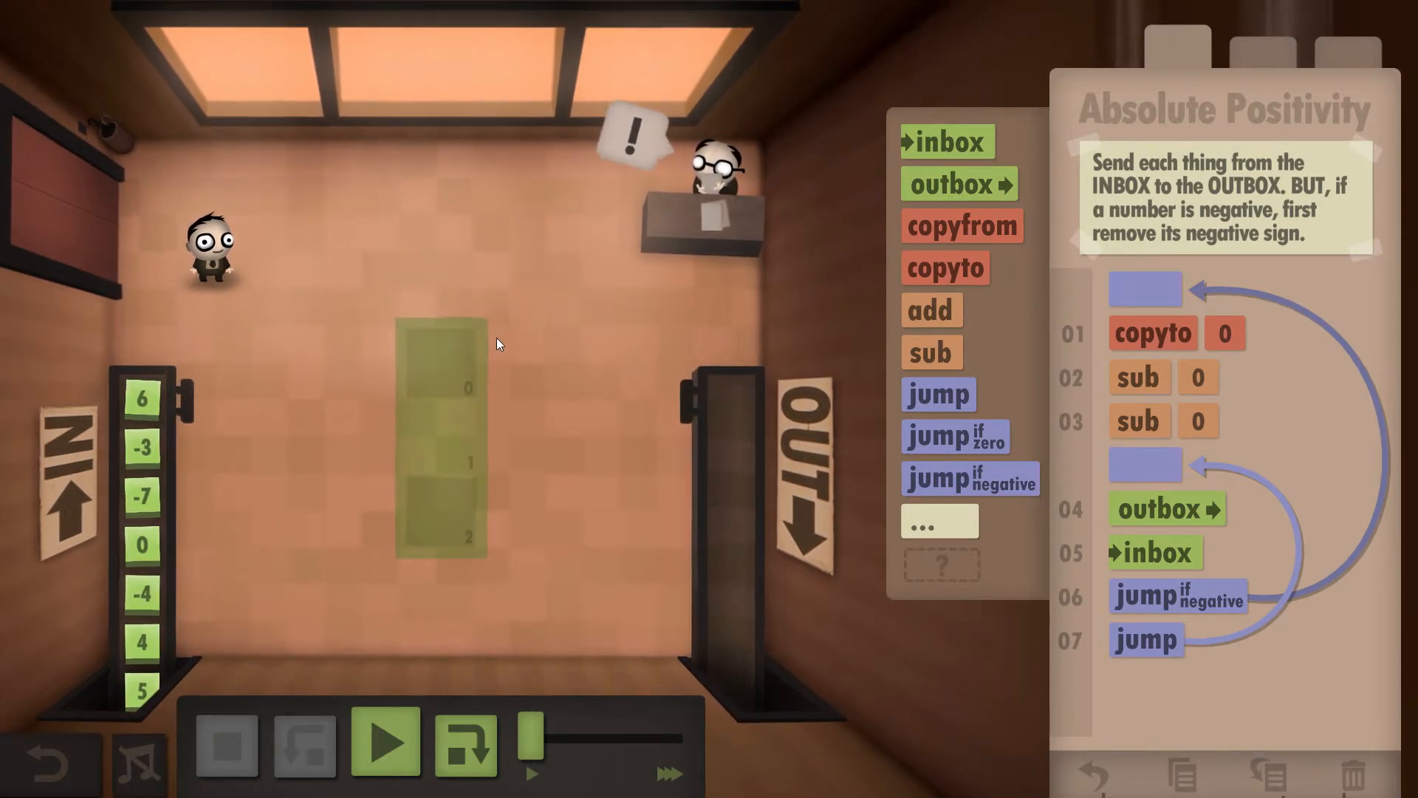
{"action": "mouse_move", "coordinate": [504, 358]}
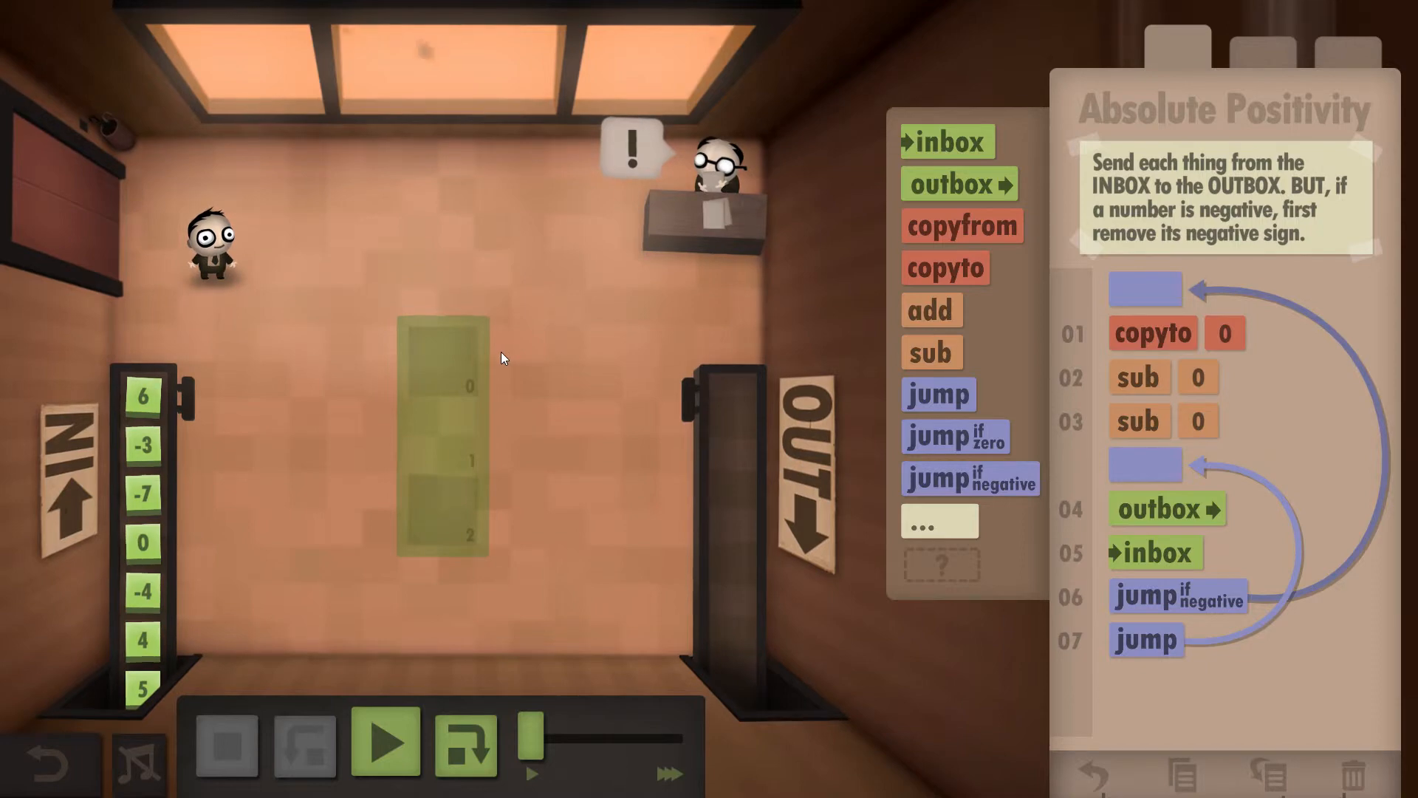